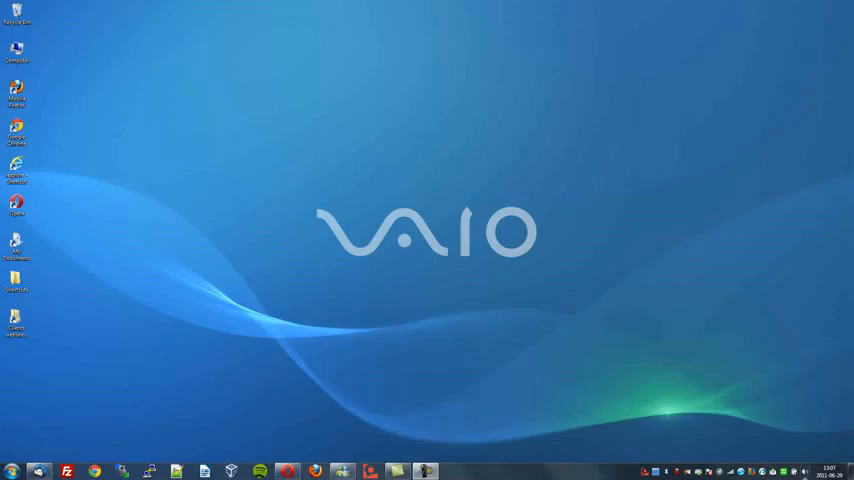
mouse_move(648, 347)
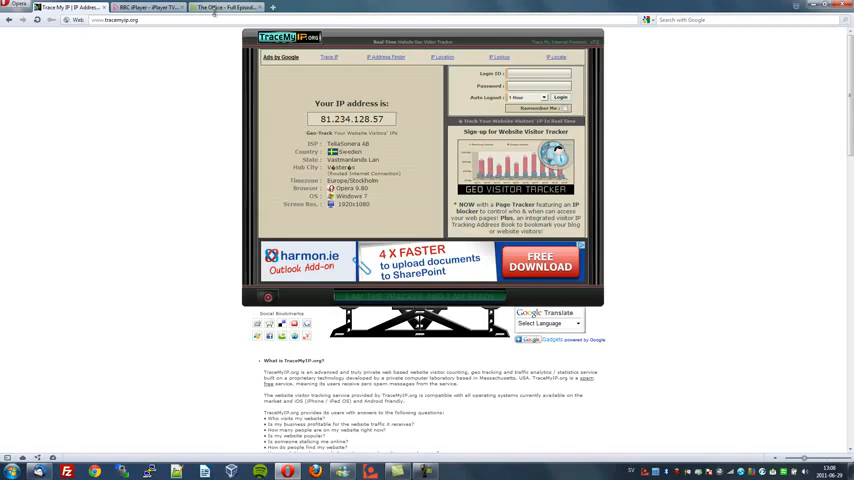
- Open The Office episode 'Search Committee, Part 2' on Hulu, hitting the US-only restriction
click(222, 8)
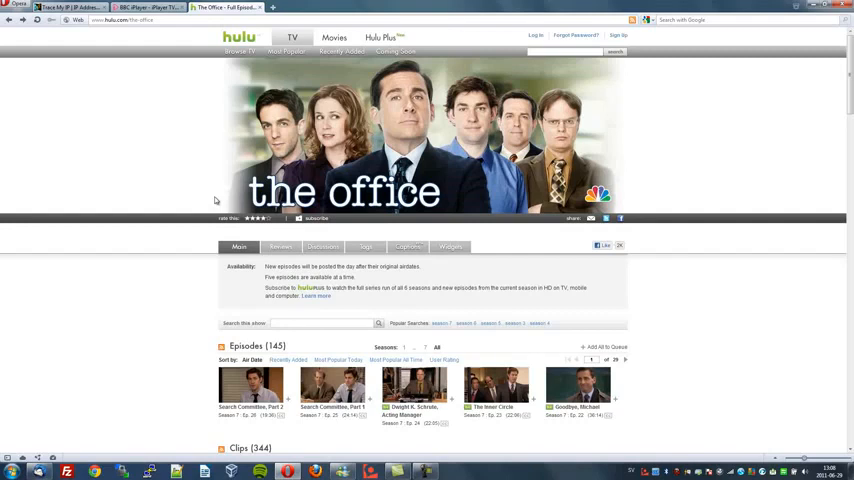
mouse_move(423, 137)
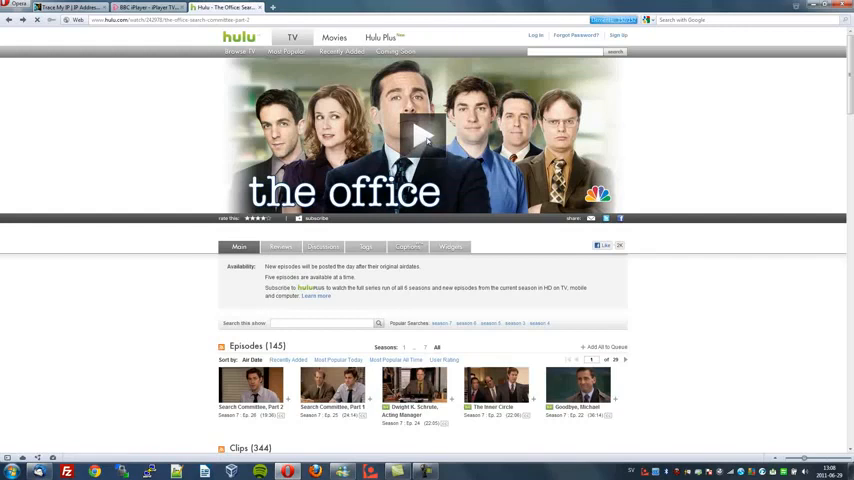
click(421, 135)
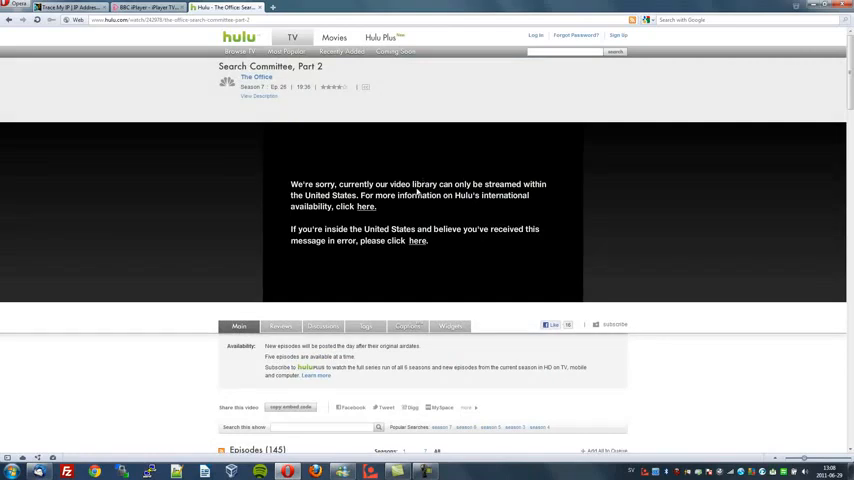
mouse_move(414, 207)
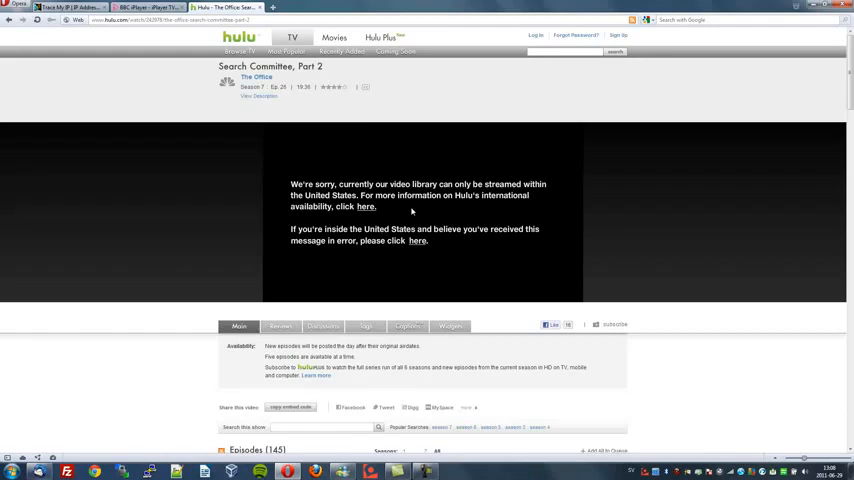
mouse_move(179, 43)
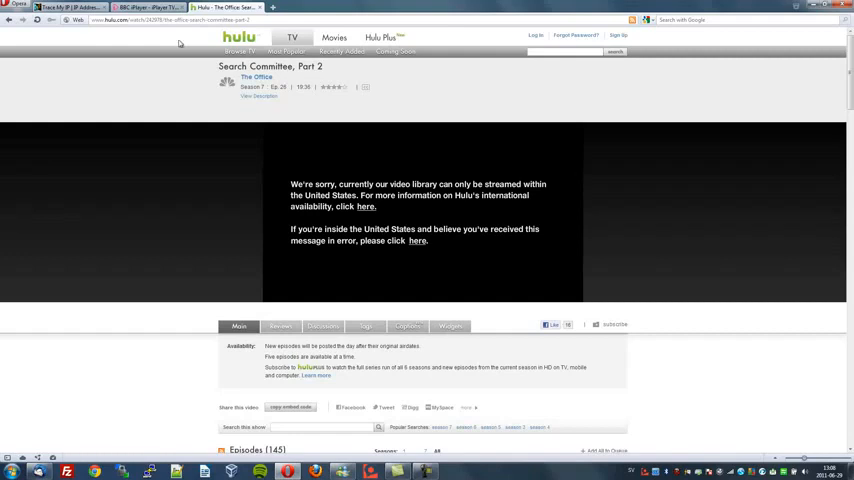
- Open the featured Imagine episode on BBC iPlayer, which reports it is unavailable here
click(148, 7)
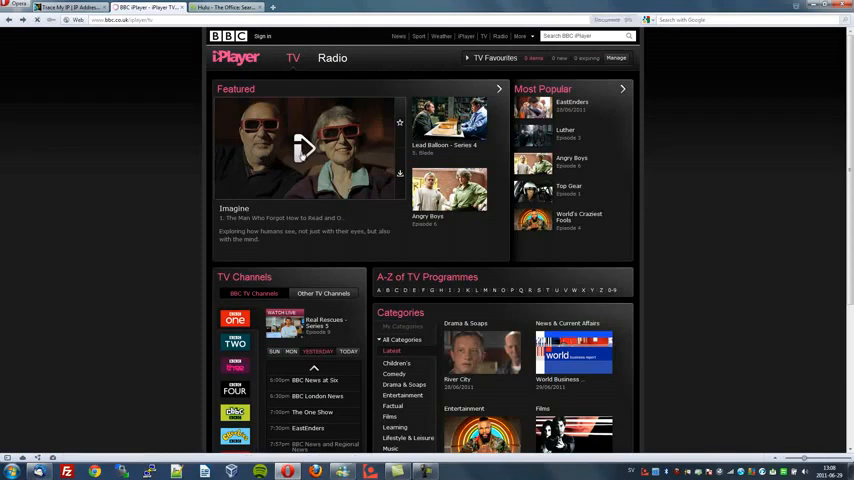
click(308, 148)
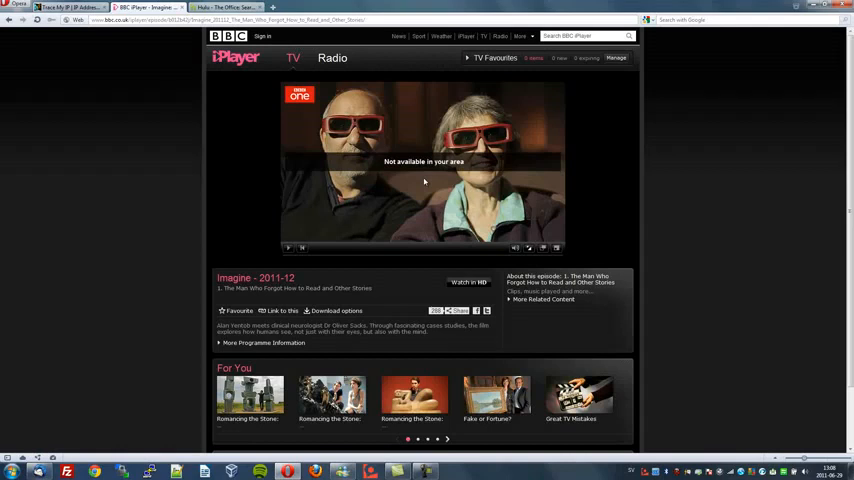
mouse_move(378, 459)
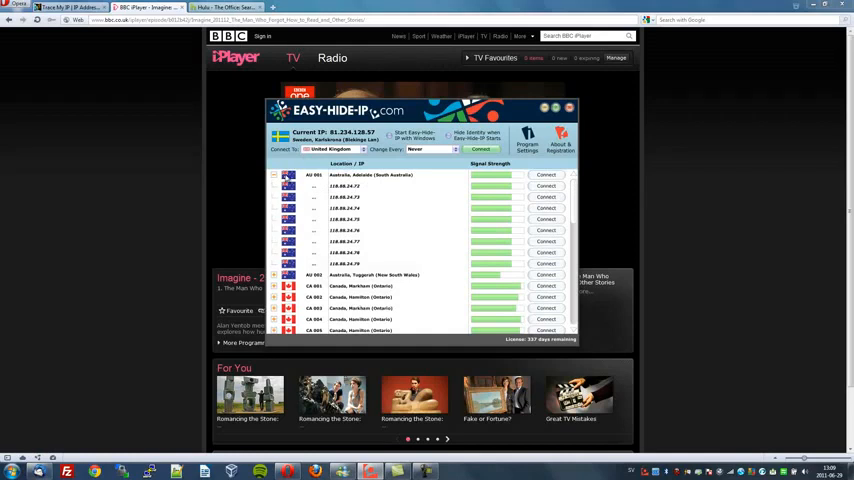
- Scroll the Easy-Hide-IP server list down to the UK entries and back up
scroll(down, 3)
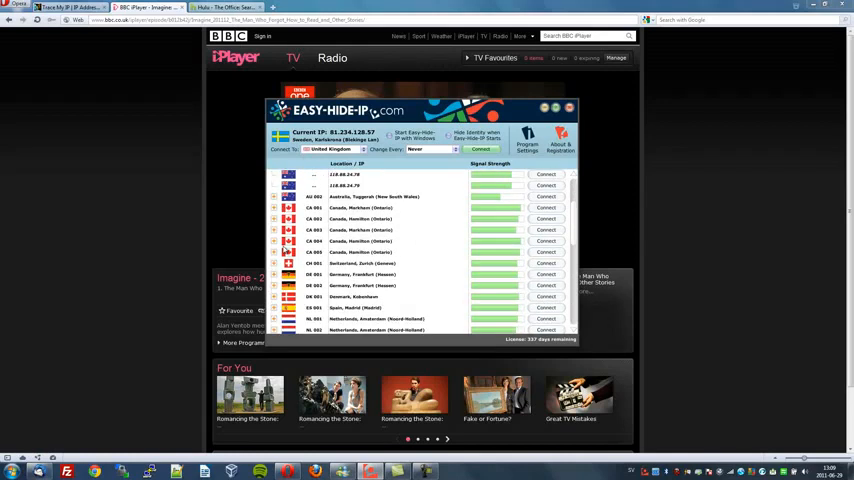
scroll(down, 3)
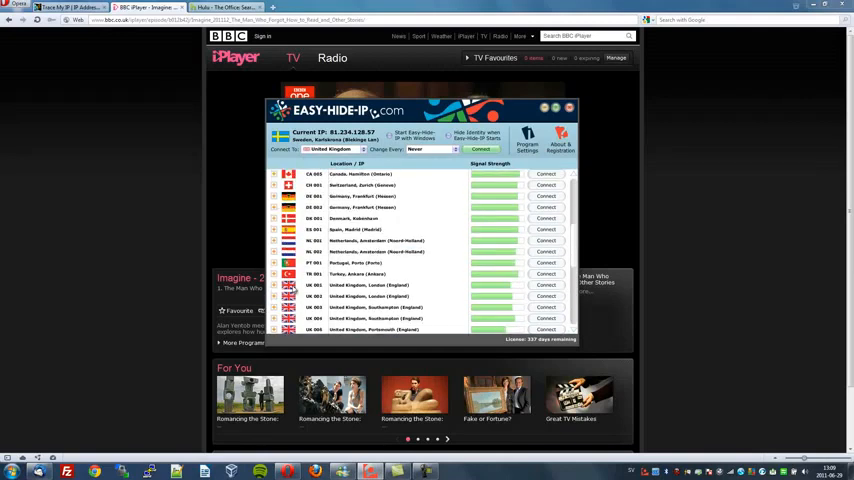
scroll(up, 3)
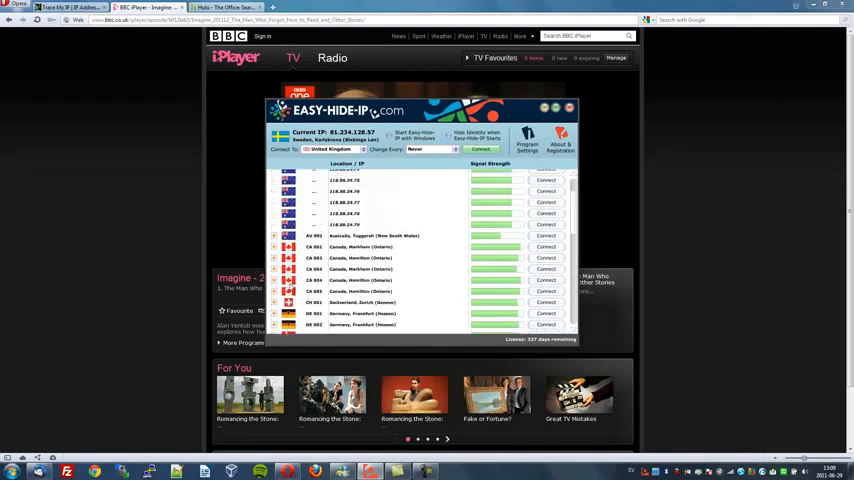
scroll(up, 3)
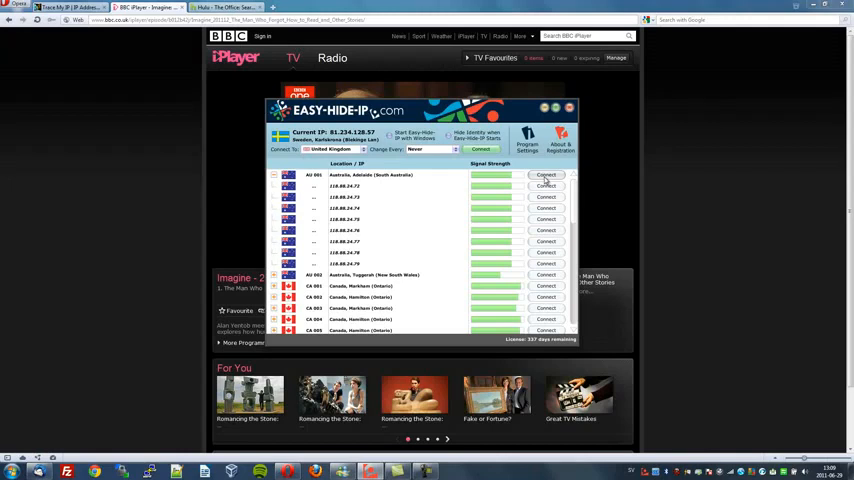
mouse_move(394, 207)
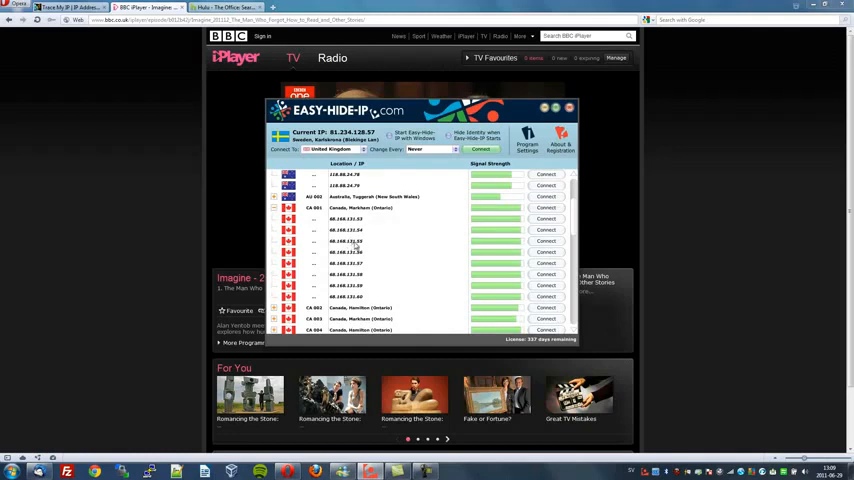
- Scroll to the United States servers and connect via US 003 San Diego
scroll(down, 3)
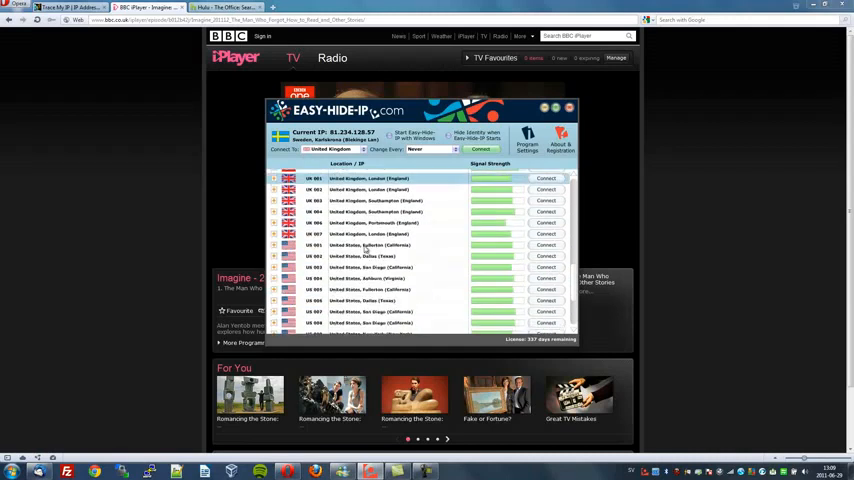
scroll(down, 3)
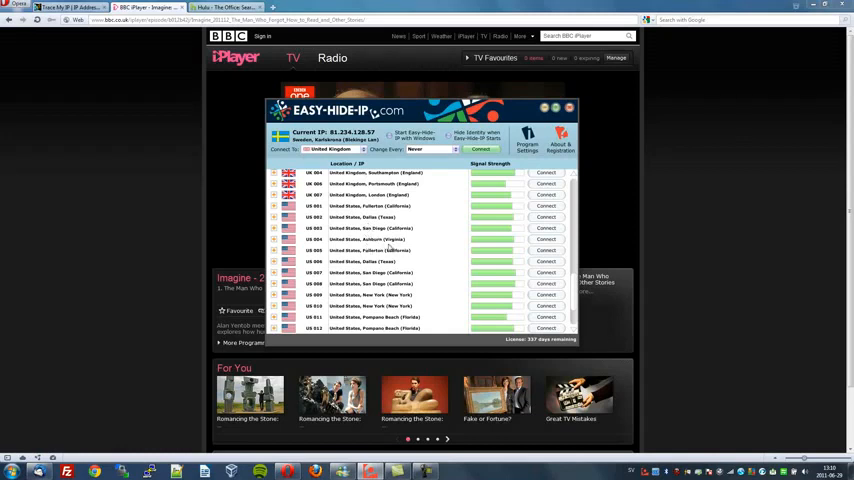
mouse_move(358, 248)
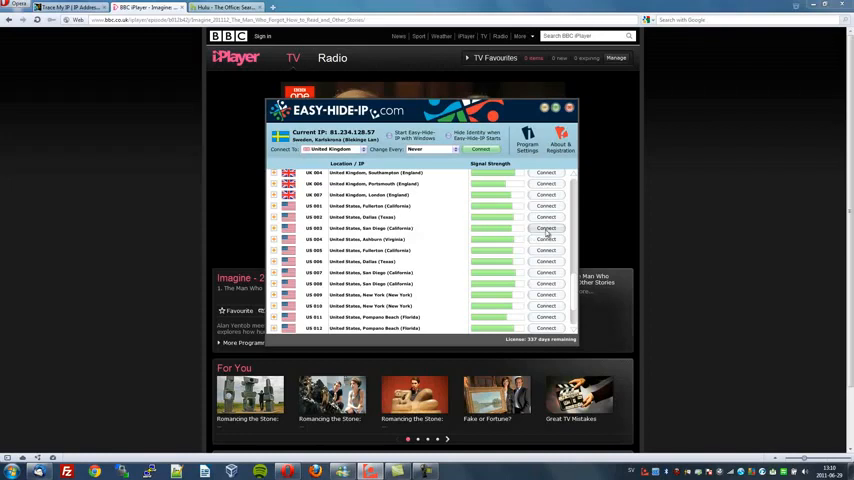
click(546, 228)
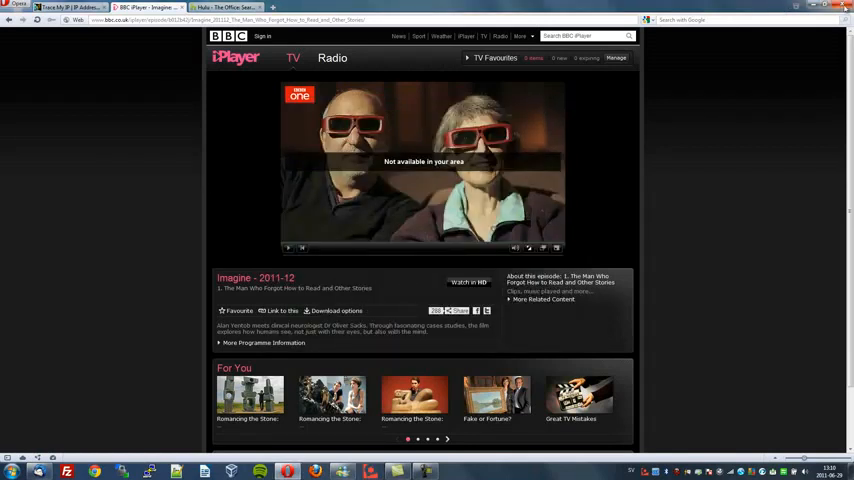
- Return to the Hulu 'Search Committee, Part 2' tab so the episode streams
click(225, 8)
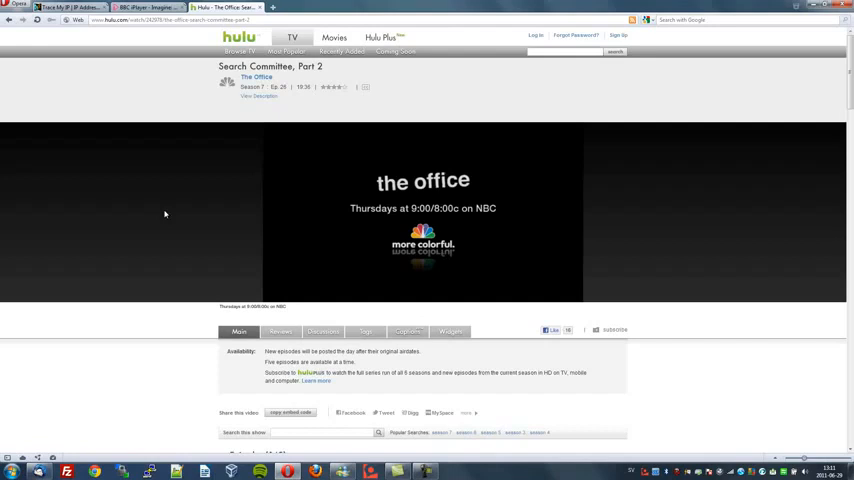
mouse_move(196, 214)
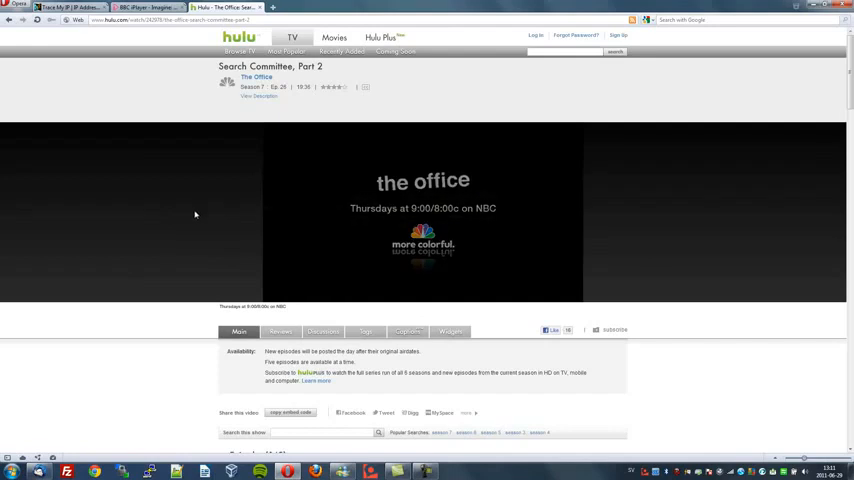
- Return to the BBC iPlayer Imagine episode tab
click(145, 8)
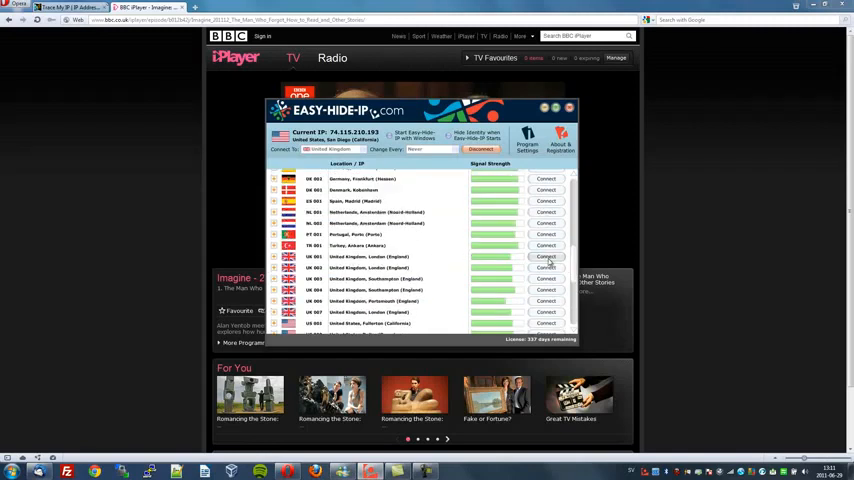
- Connect Easy-Hide-IP through the UK 001 London server
click(546, 257)
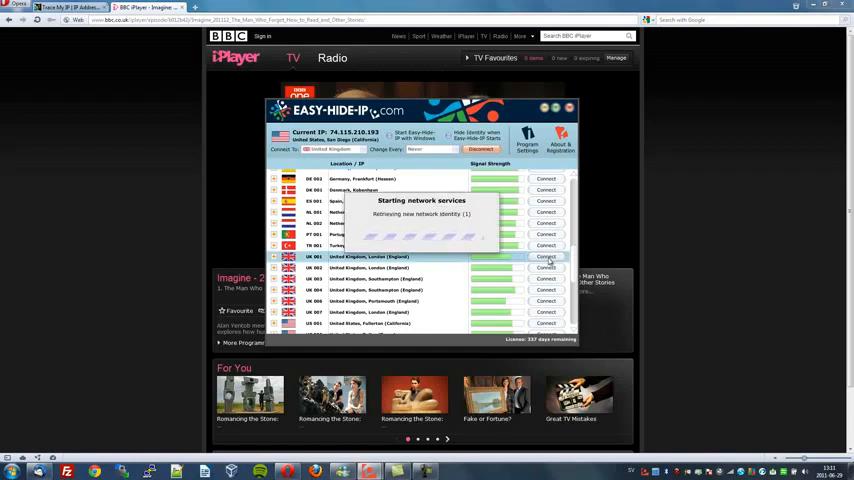
click(546, 256)
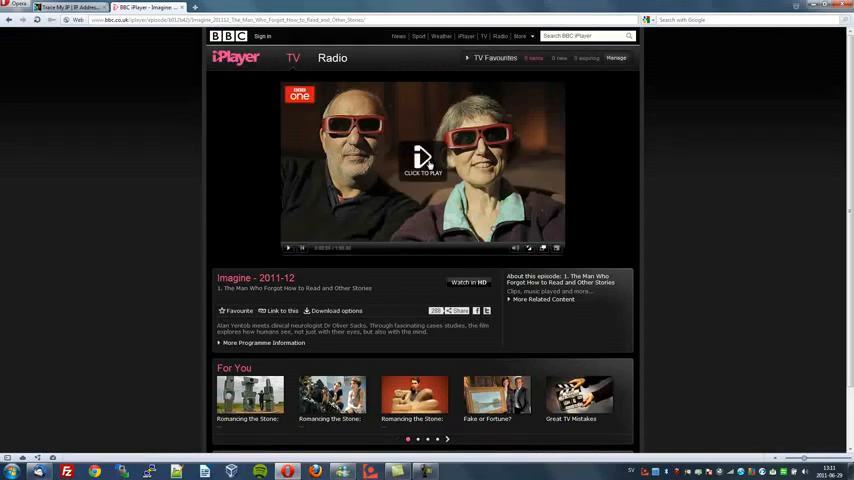
- Start the iPlayer Imagine episode playing, then hide the browser to the desktop
click(422, 160)
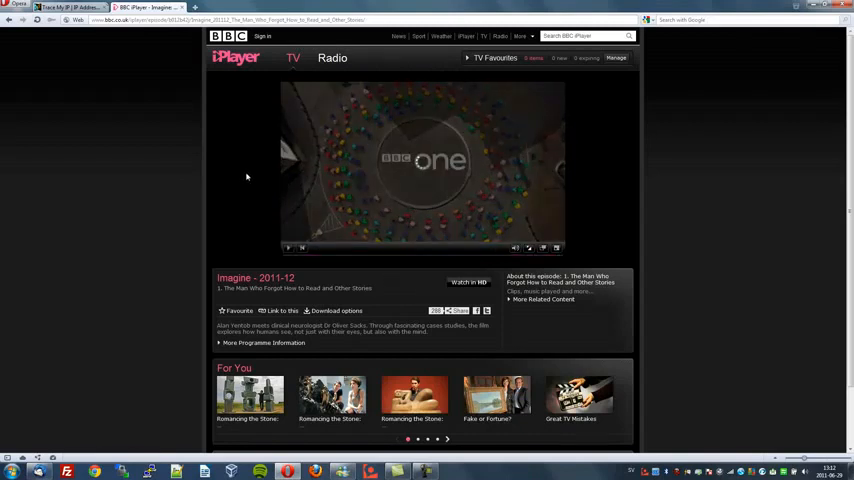
click(289, 248)
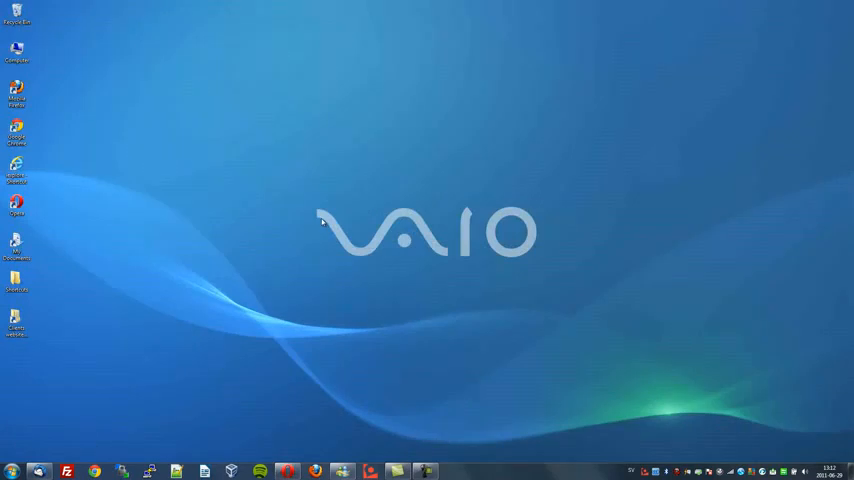
mouse_move(338, 220)
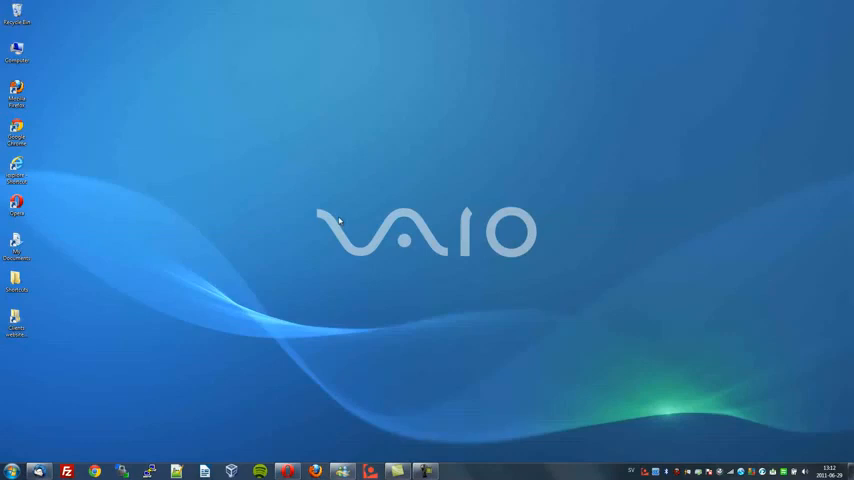